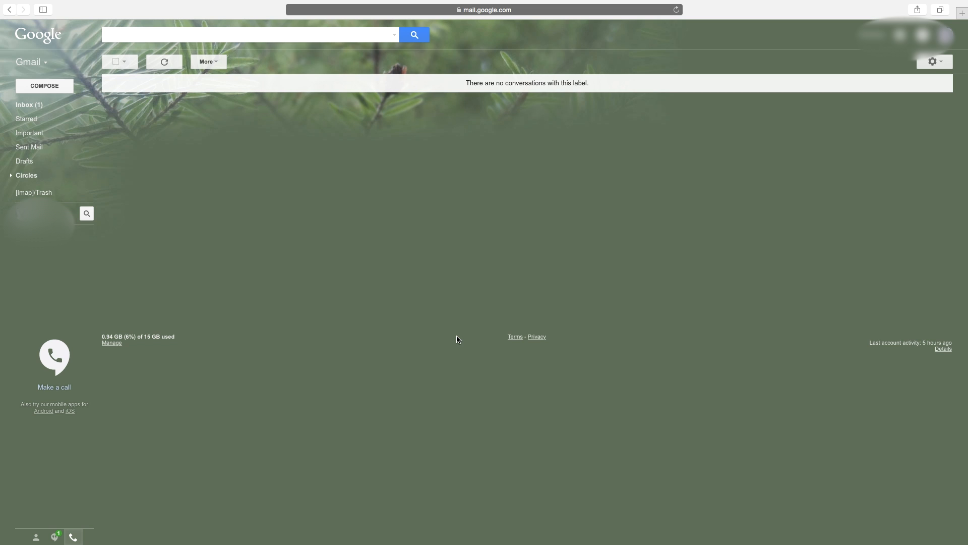
mouse_move(224, 222)
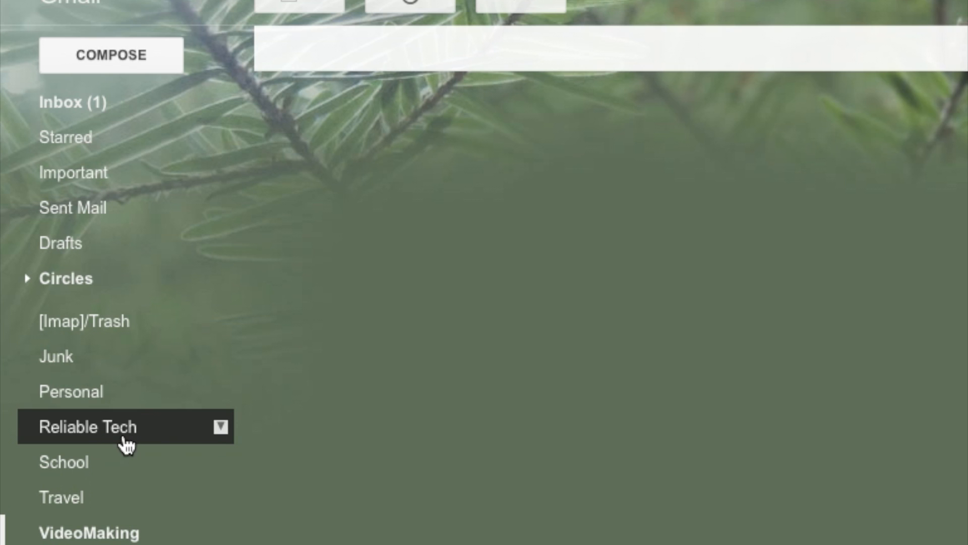
mouse_move(153, 432)
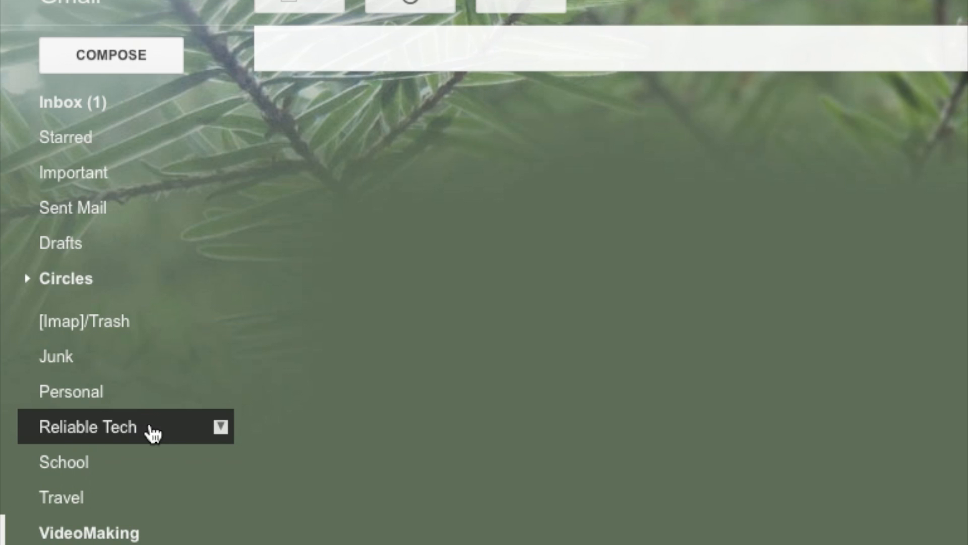
mouse_move(232, 433)
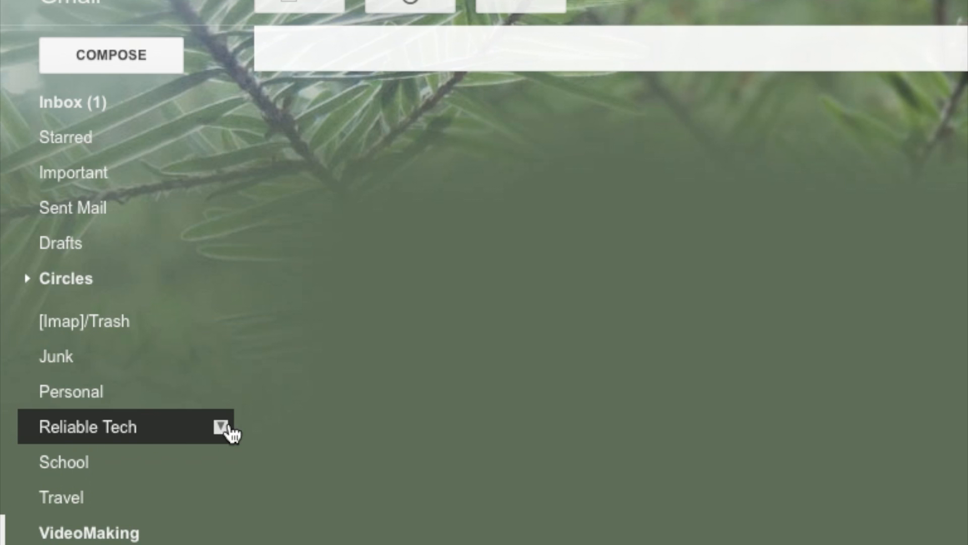
Choose Remove label from the Reliable Tech label's dropdown menu to request its deletion
left_click(218, 427)
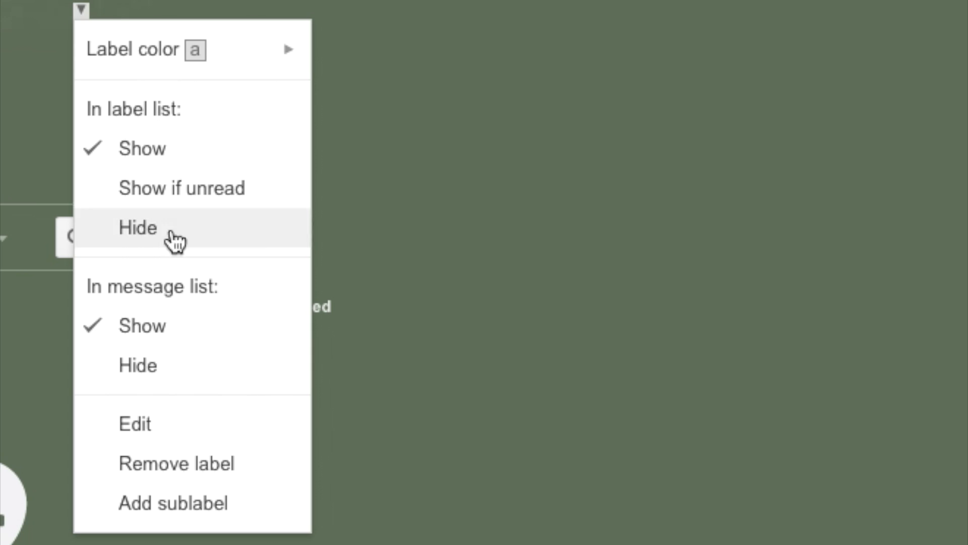
mouse_move(232, 463)
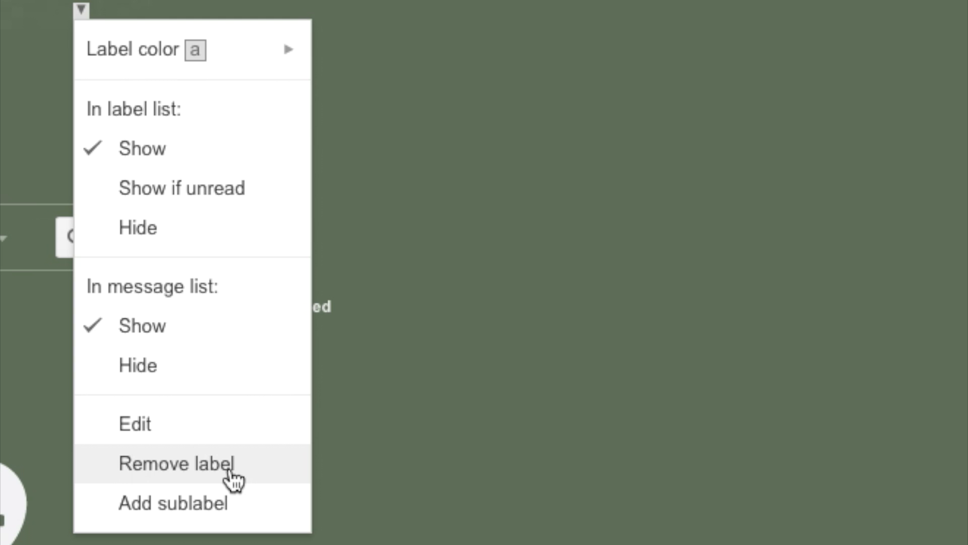
left_click(176, 463)
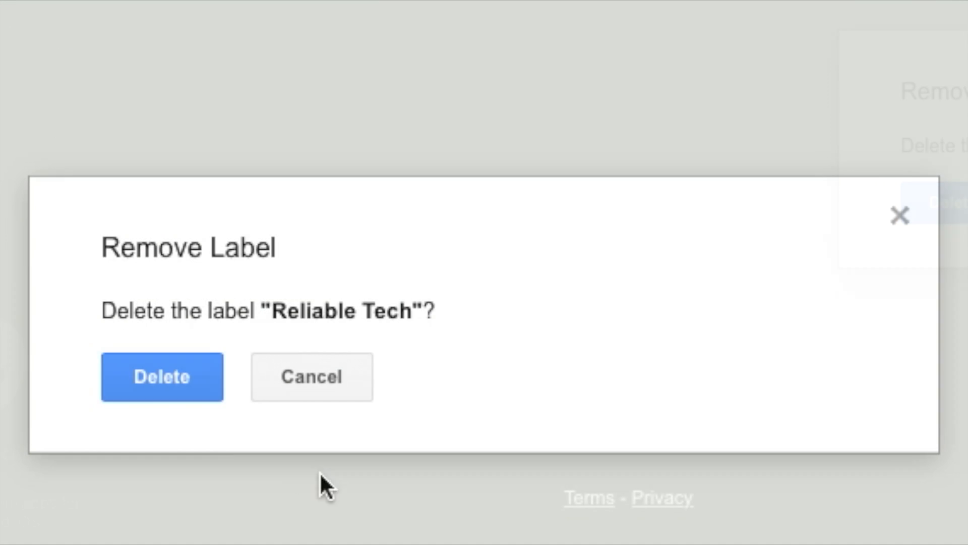
mouse_move(527, 281)
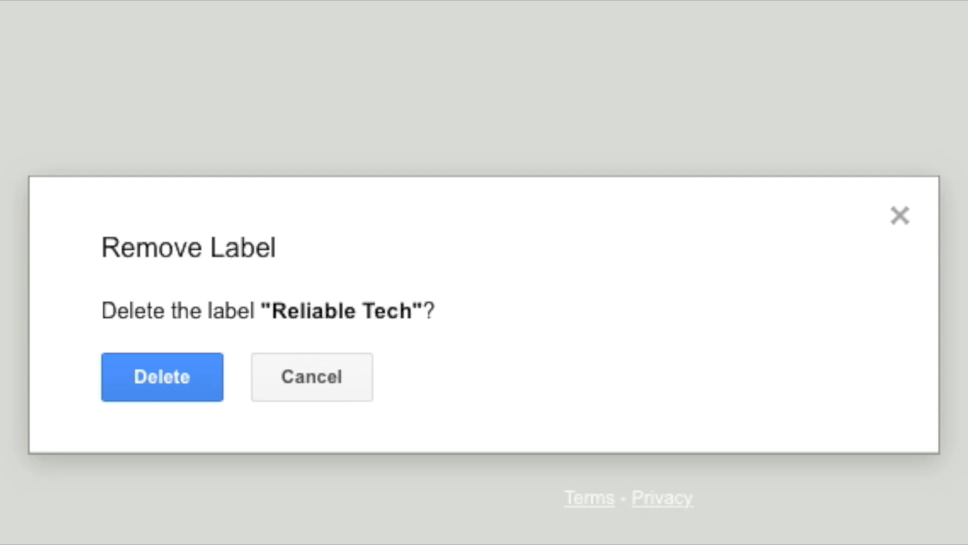
mouse_move(172, 281)
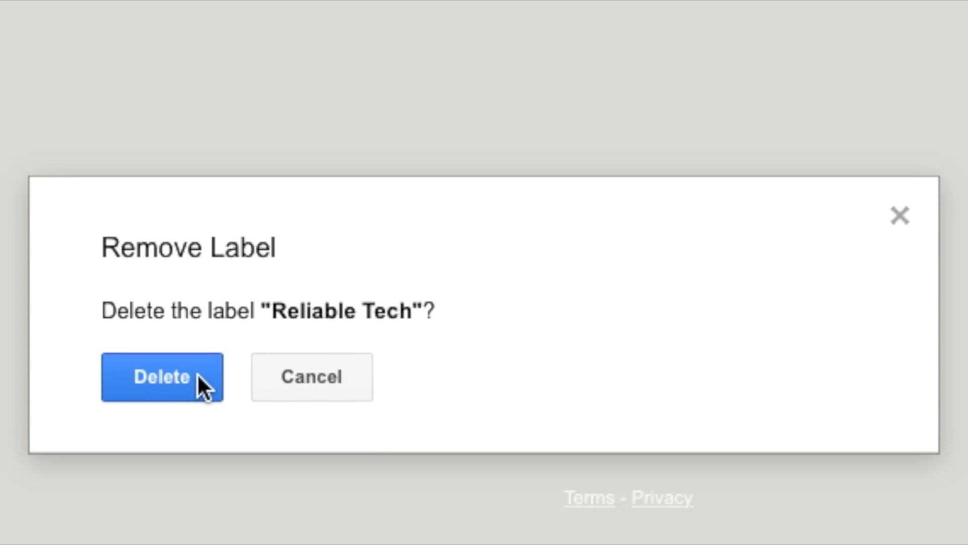
mouse_move(381, 401)
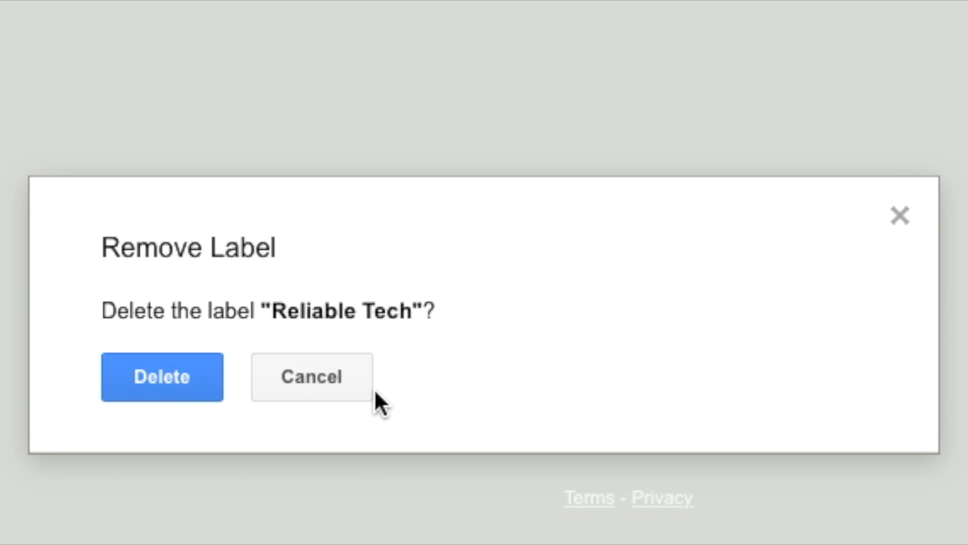
Cancel the Remove Label dialog so Reliable Tech remains in the label list
left_click(161, 377)
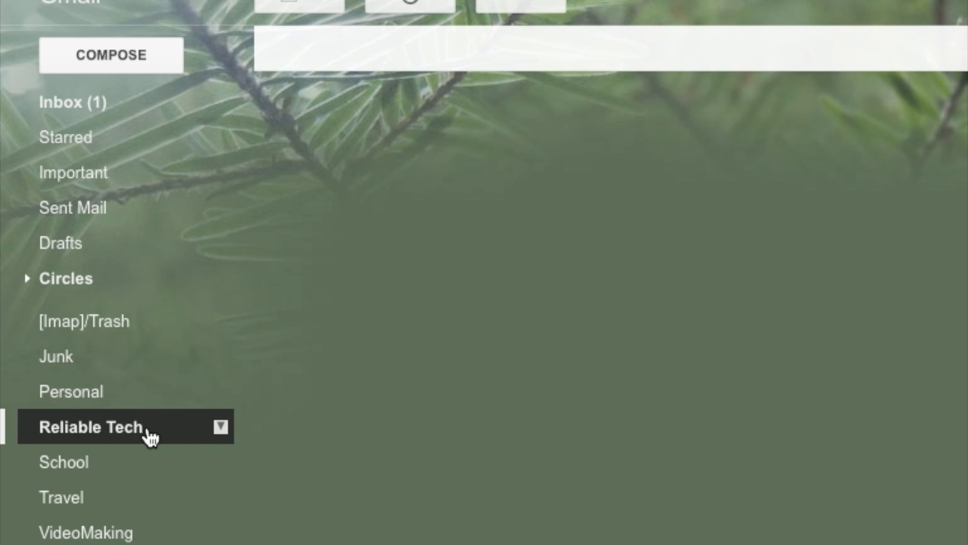
mouse_move(222, 430)
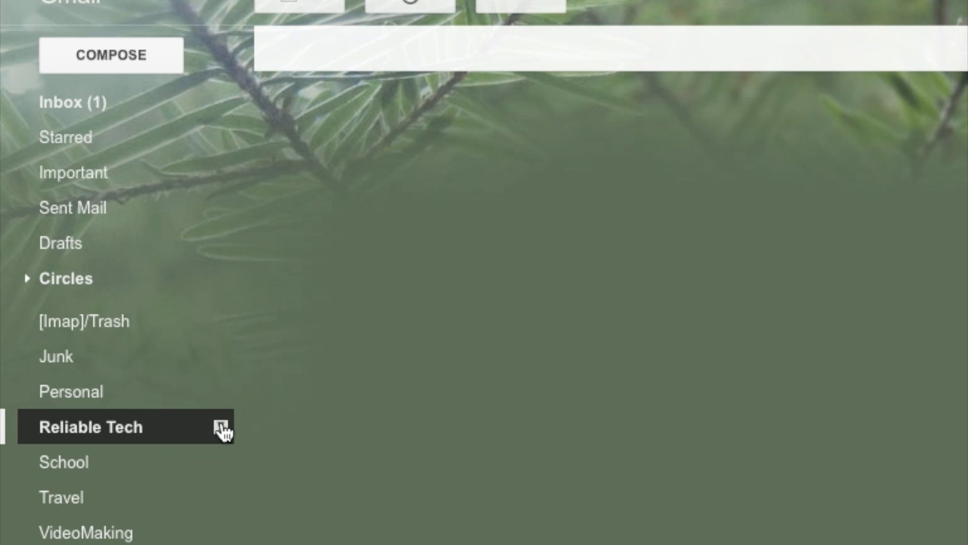
Request removal of Reliable Tech again and highlight its name in the confirmation dialog
left_click(218, 428)
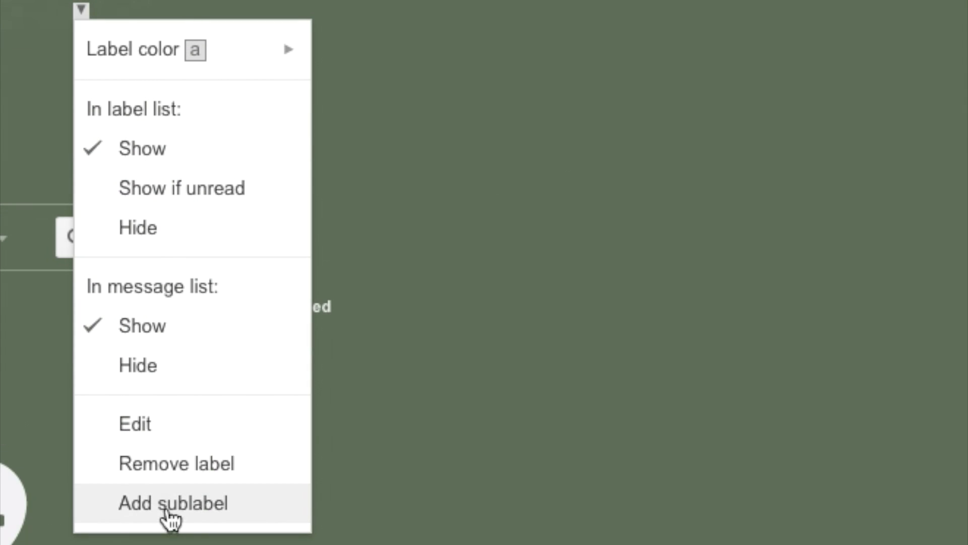
left_click(176, 463)
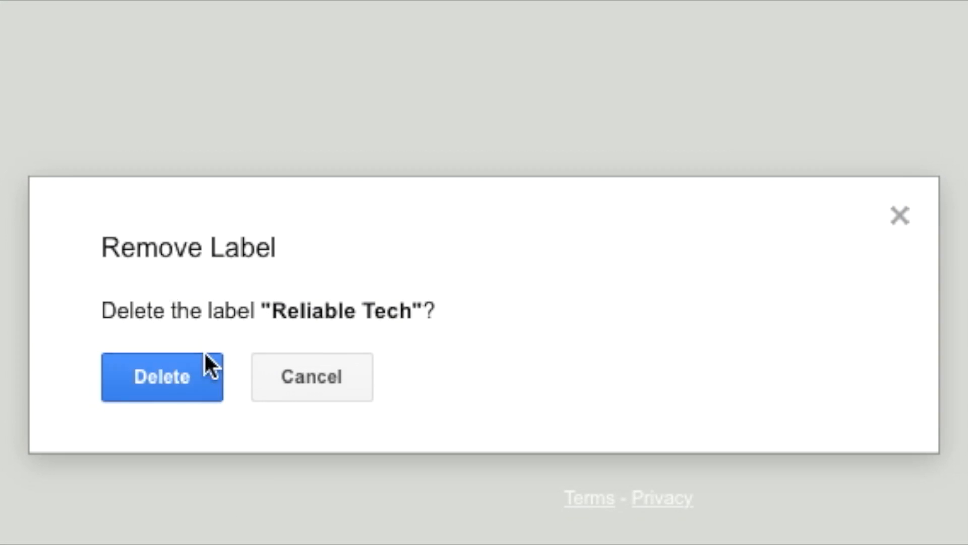
mouse_move(131, 265)
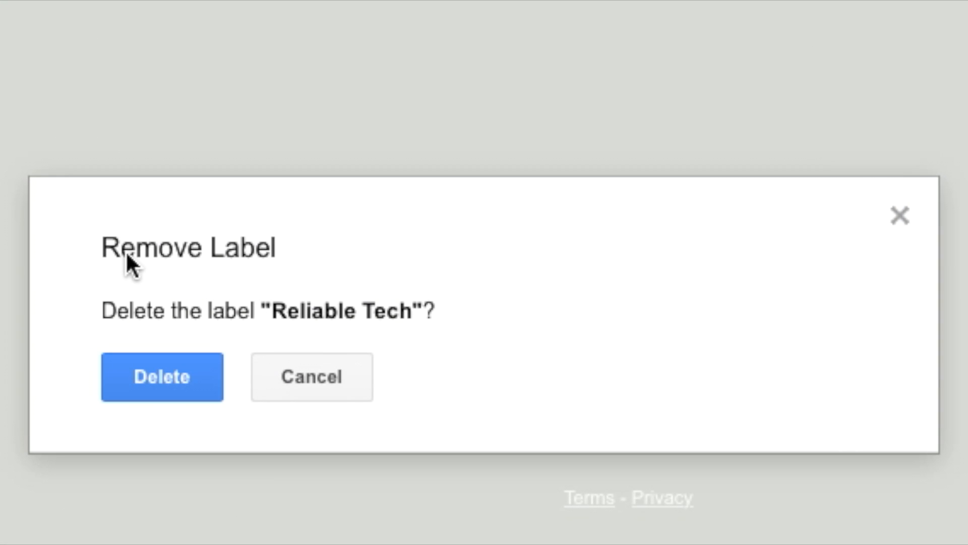
mouse_move(240, 253)
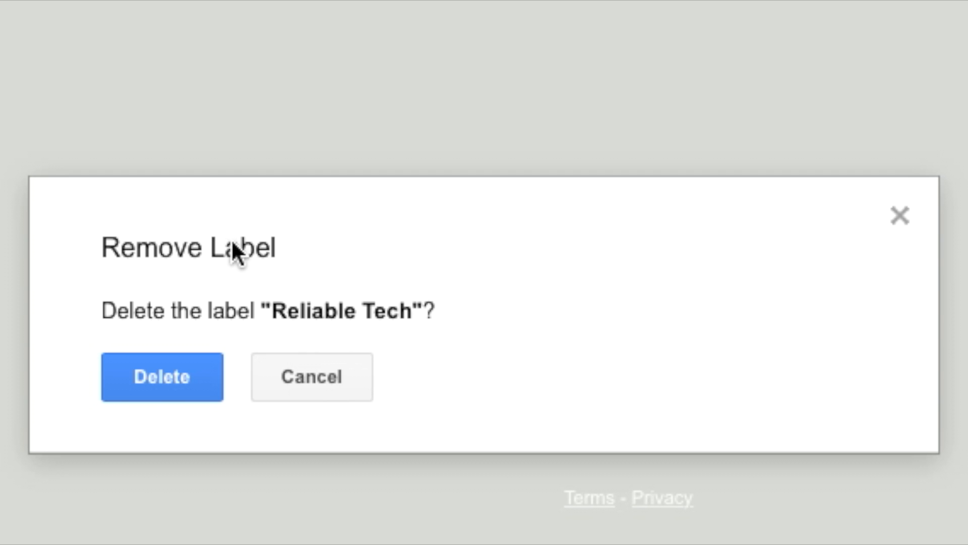
mouse_move(373, 340)
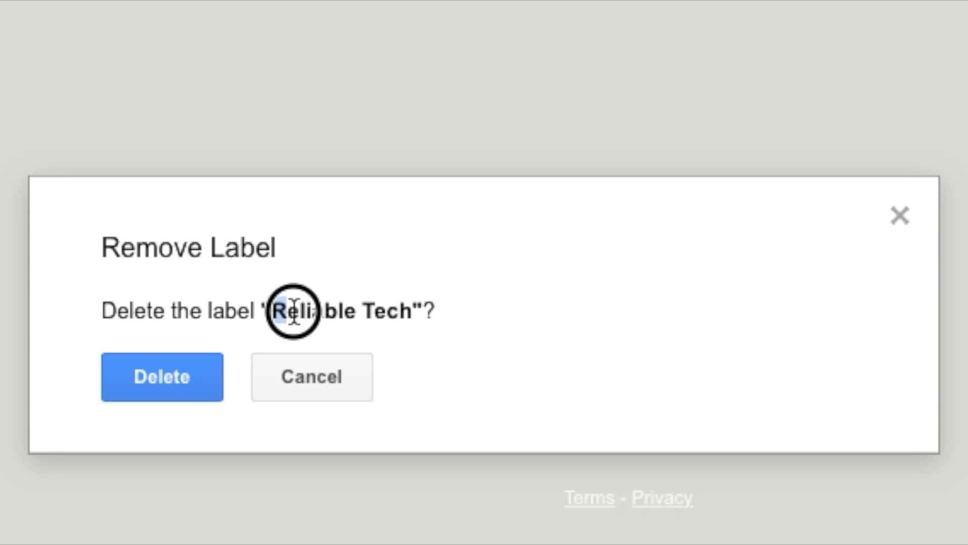
double_click(291, 311)
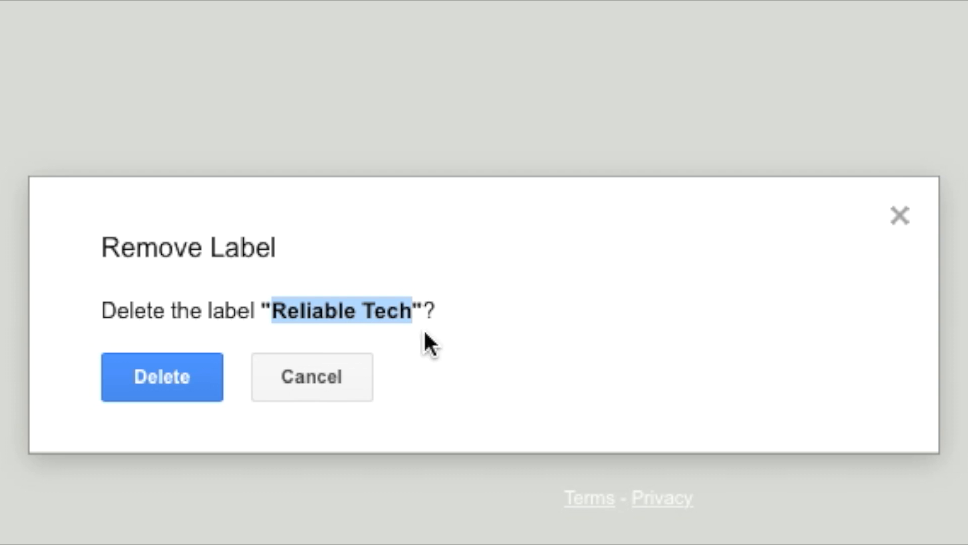
mouse_move(684, 330)
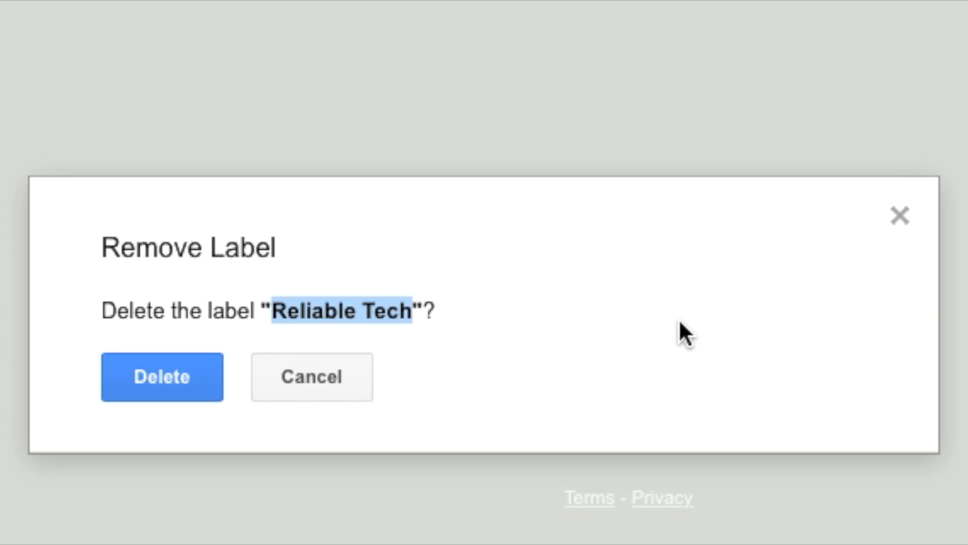
mouse_move(81, 377)
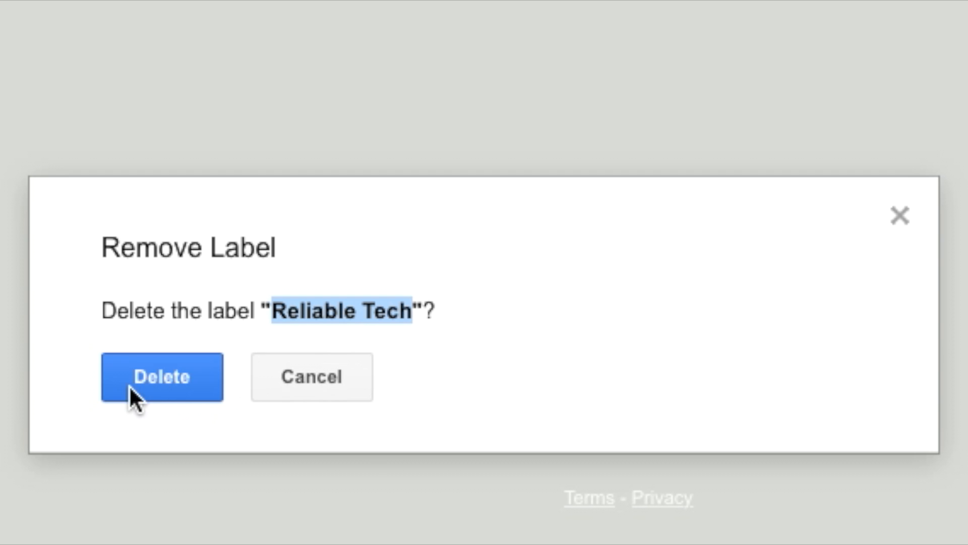
Confirm deleting Reliable Tech and highlight its name in the yellow removal notice
left_click(162, 376)
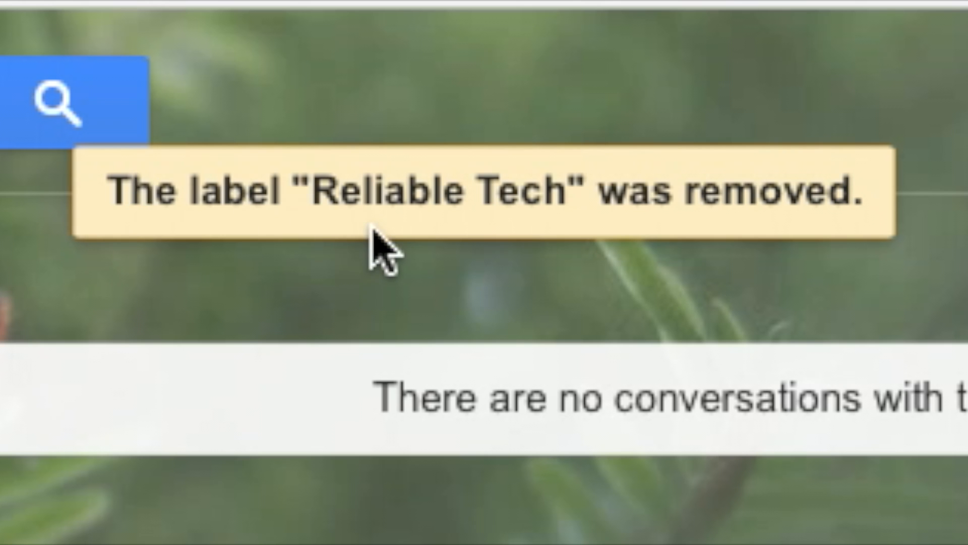
double_click(556, 192)
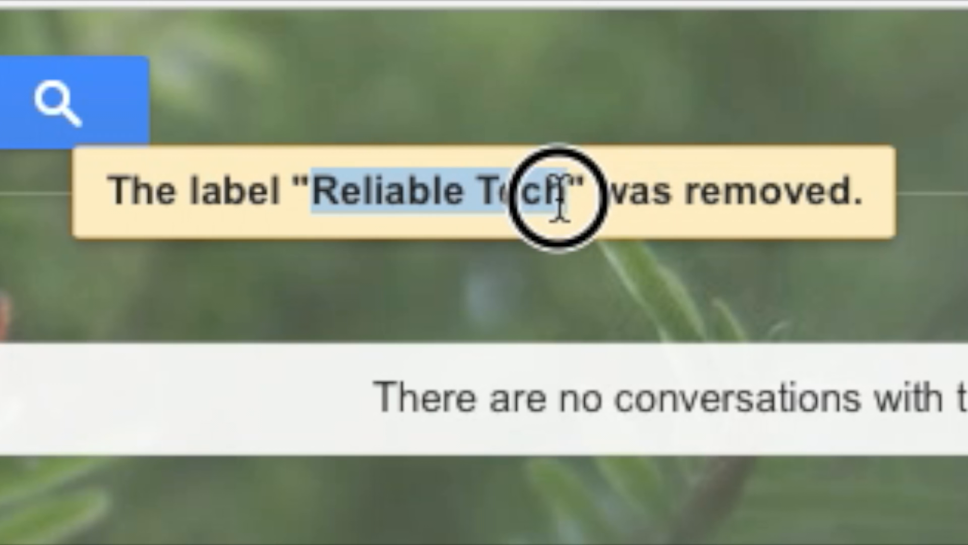